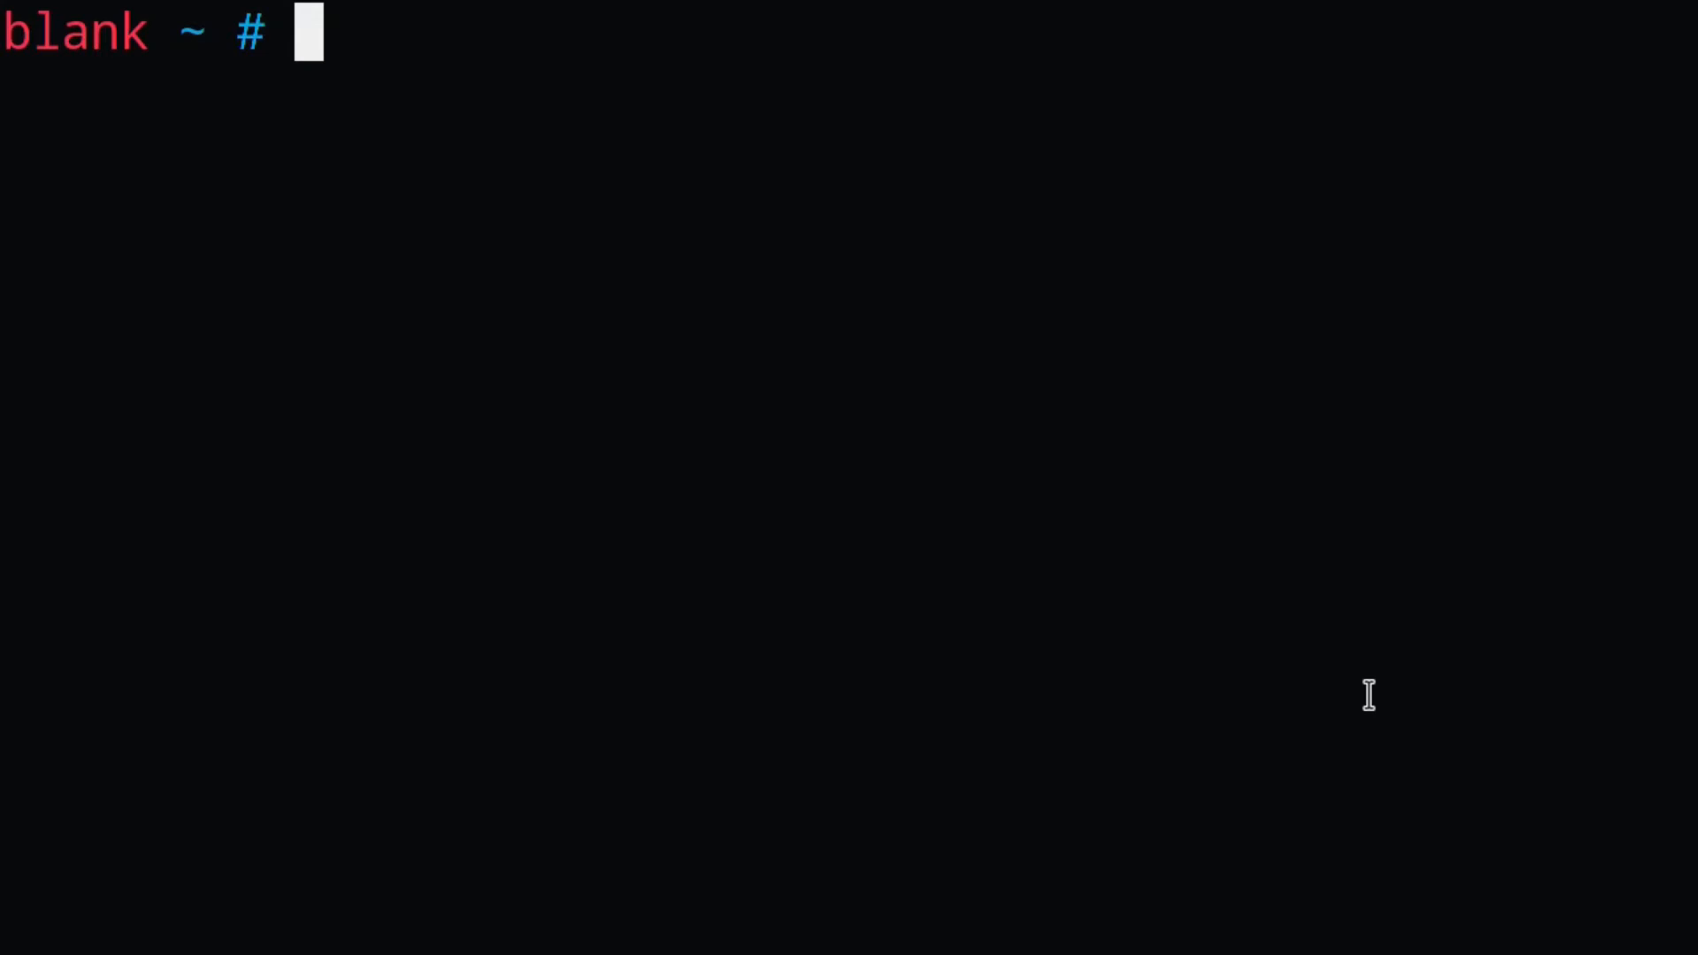
type("mokutil --sb-state")
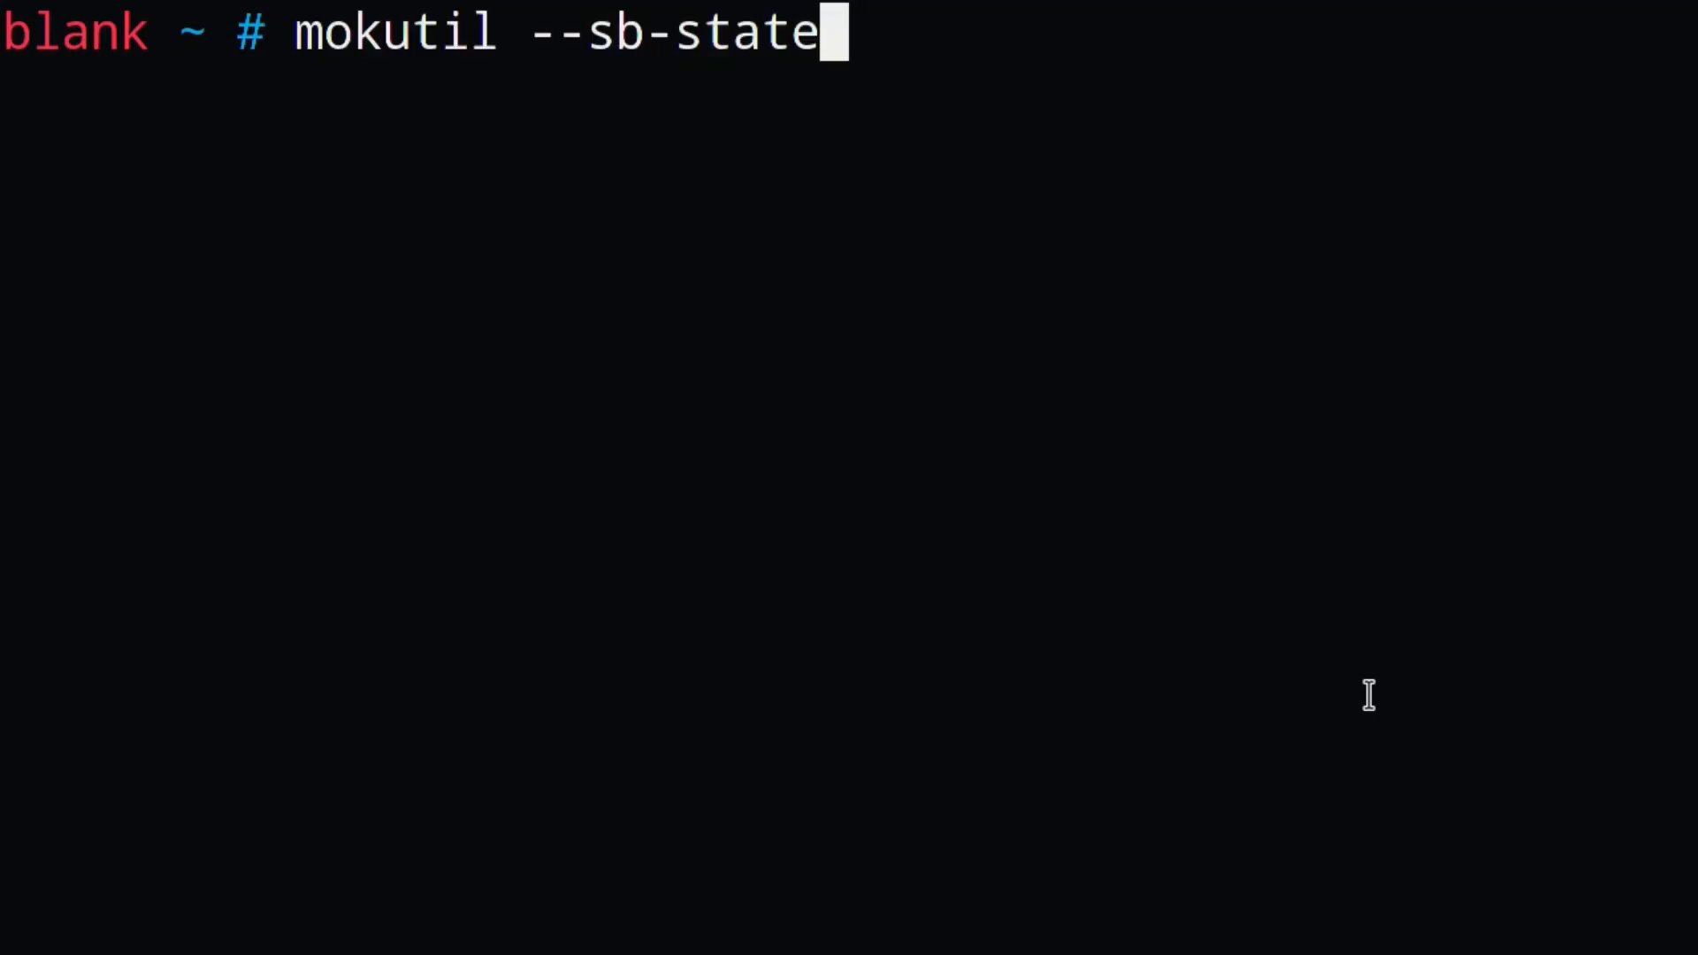